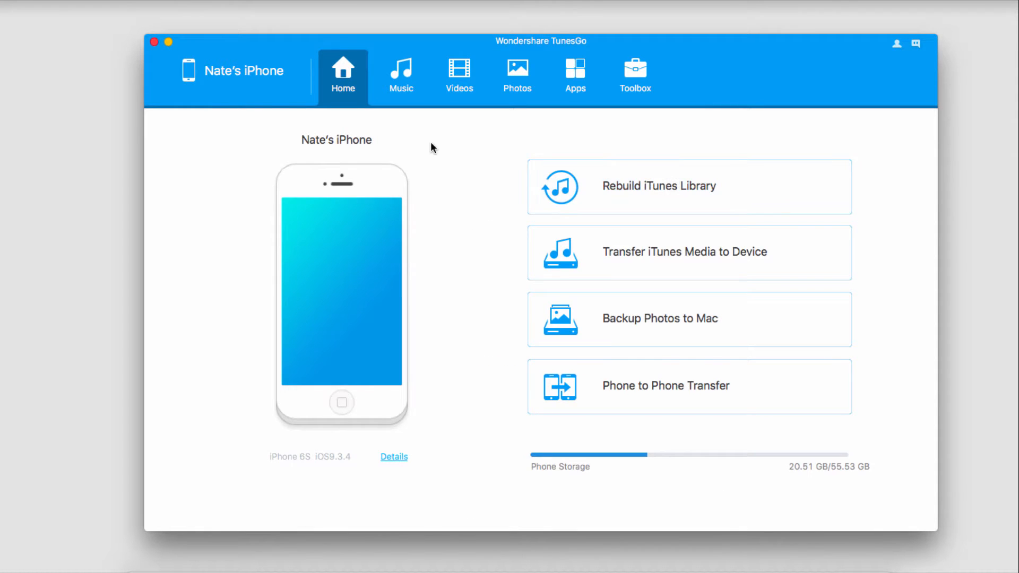
- Show the connected iPhone's music library with its songs and playlists
{"action": "left_click", "coordinate": [401, 74]}
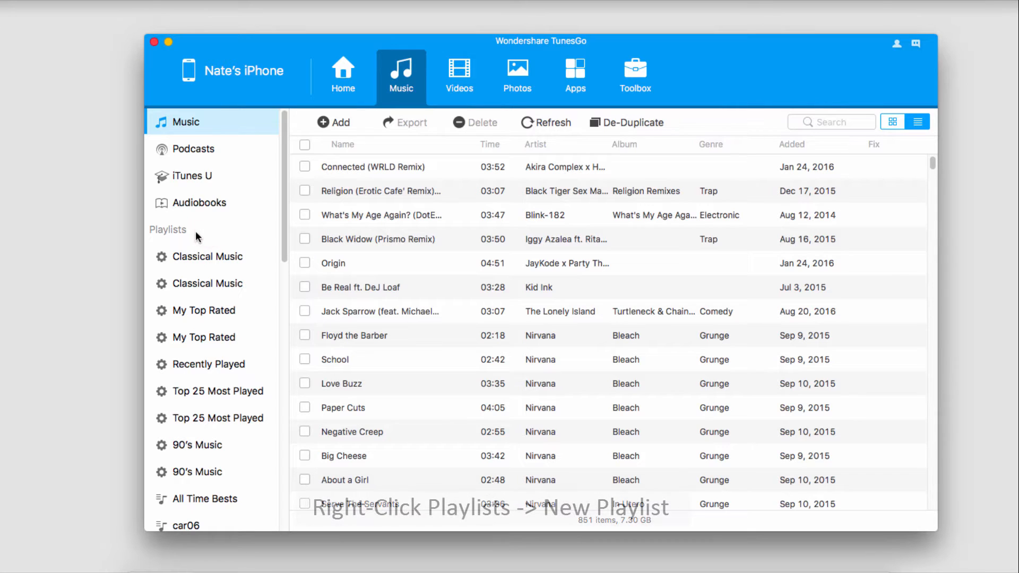
- Create a new empty playlist under the Playlists group and start naming it
{"action": "right_click", "coordinate": [168, 229]}
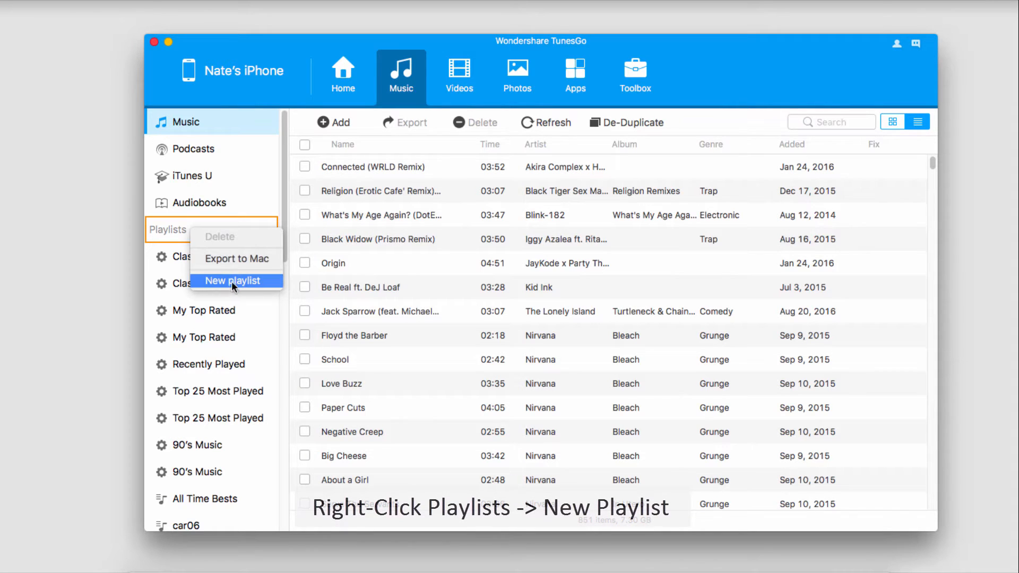
{"action": "left_click", "coordinate": [234, 280]}
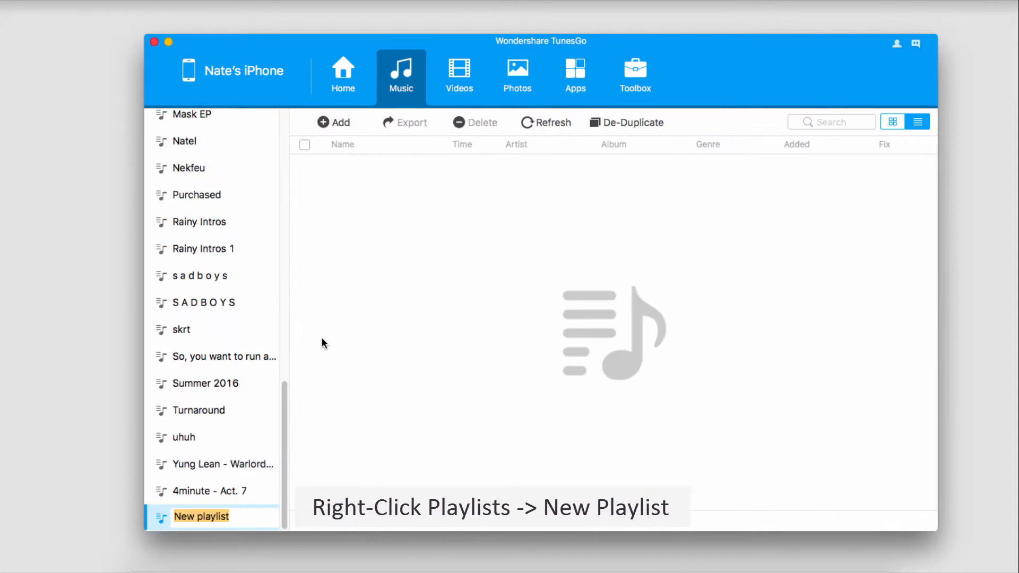
{"action": "type", "text": "Test"}
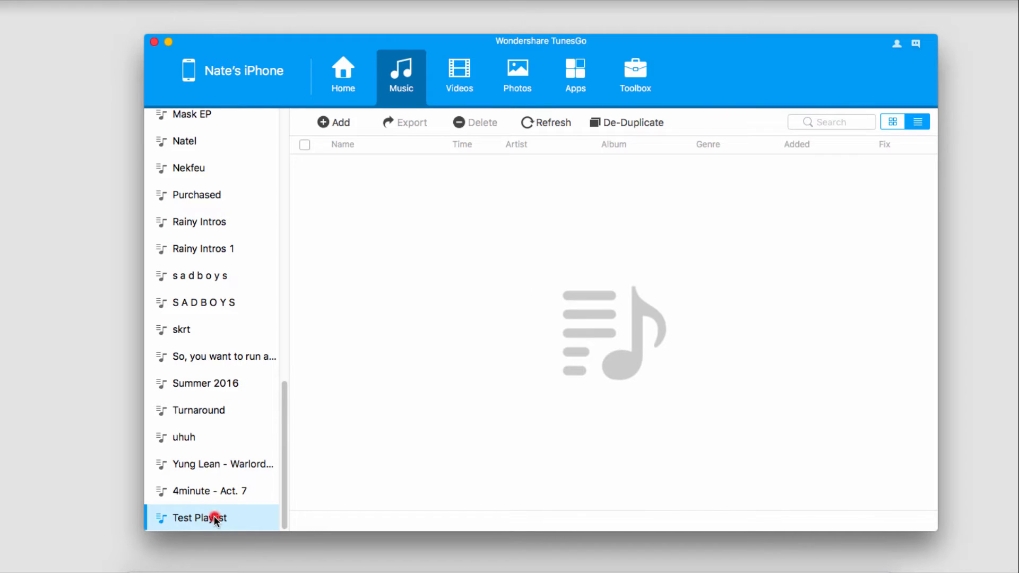
- Rename the Test Playlist to 'New Playlist' and confirm the name
{"action": "left_click", "coordinate": [209, 490]}
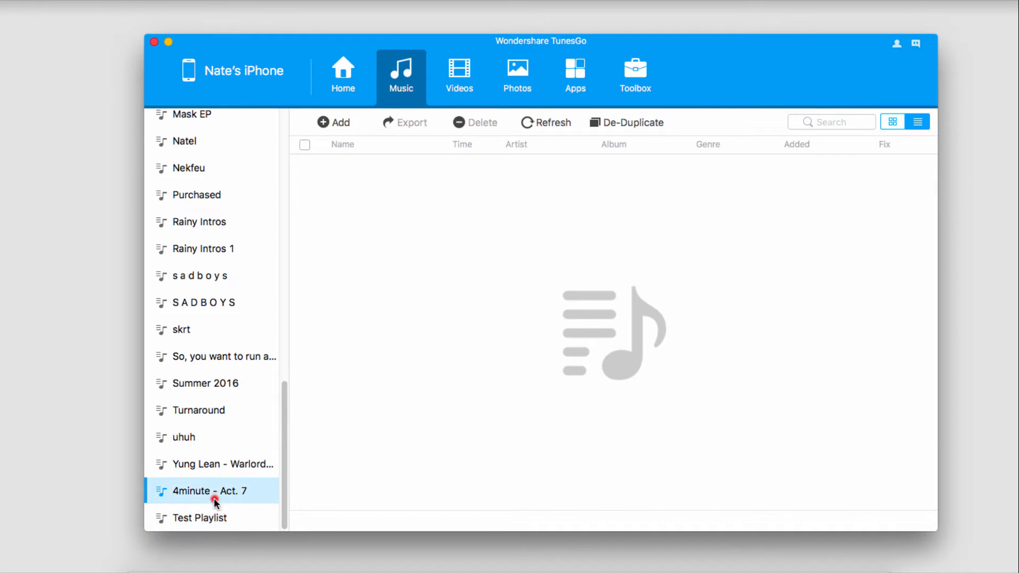
{"action": "left_click", "coordinate": [199, 518]}
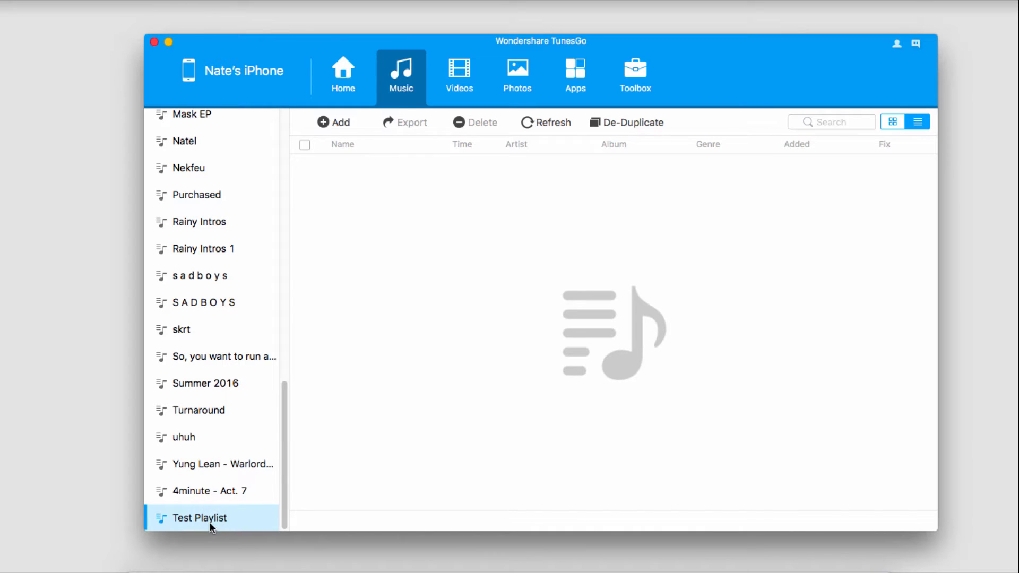
{"action": "double_click", "coordinate": [199, 517]}
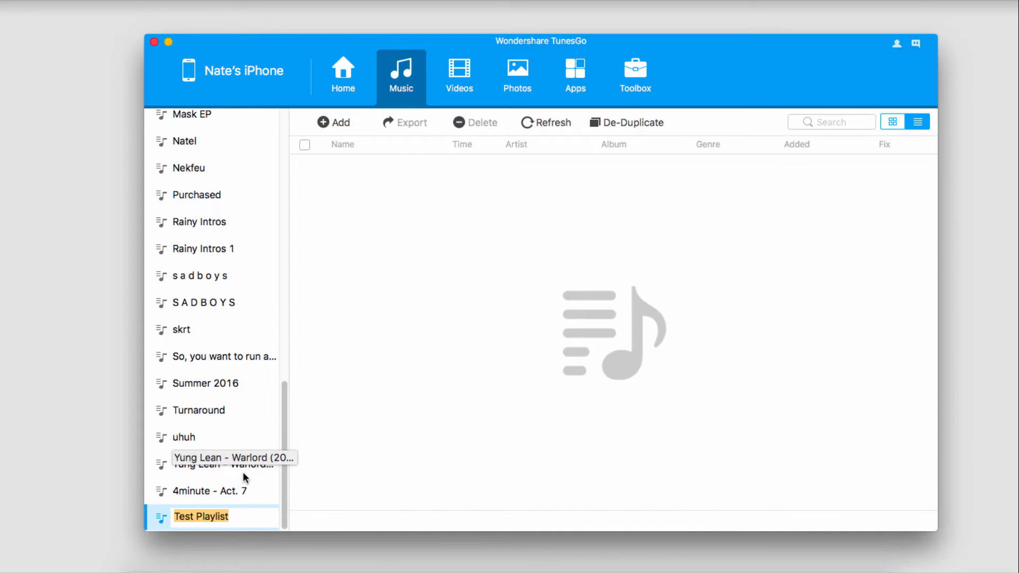
{"action": "key", "text": "Return"}
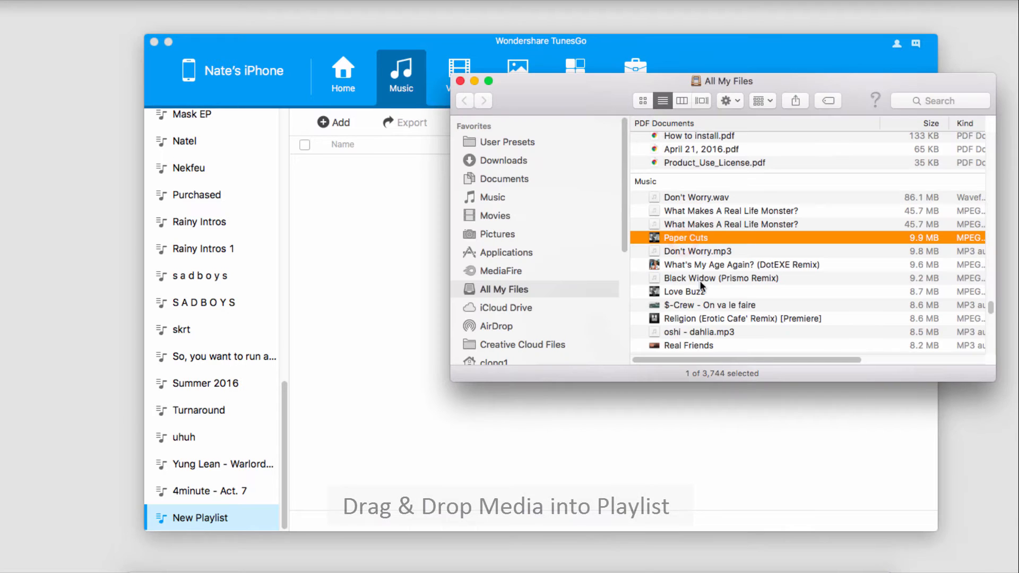
- Select song files such as Paper Cuts in Finder's All My Files for the playlist
{"action": "left_click", "coordinate": [710, 305]}
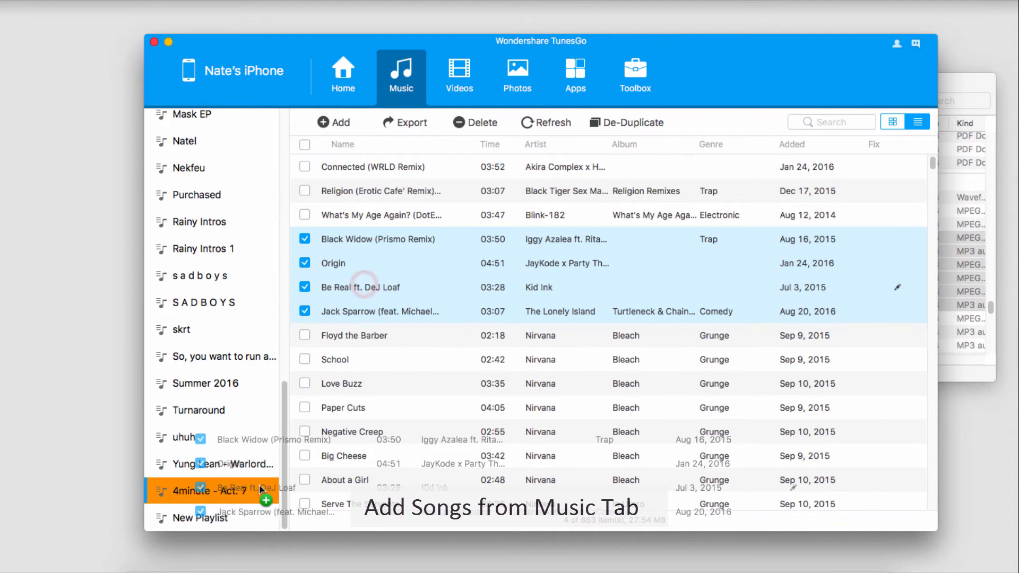
- Drop the four checked songs, including Black Widow and Origin, onto New Playlist
{"action": "left_click_drag", "start_coordinate": [260, 490], "coordinate": [215, 517]}
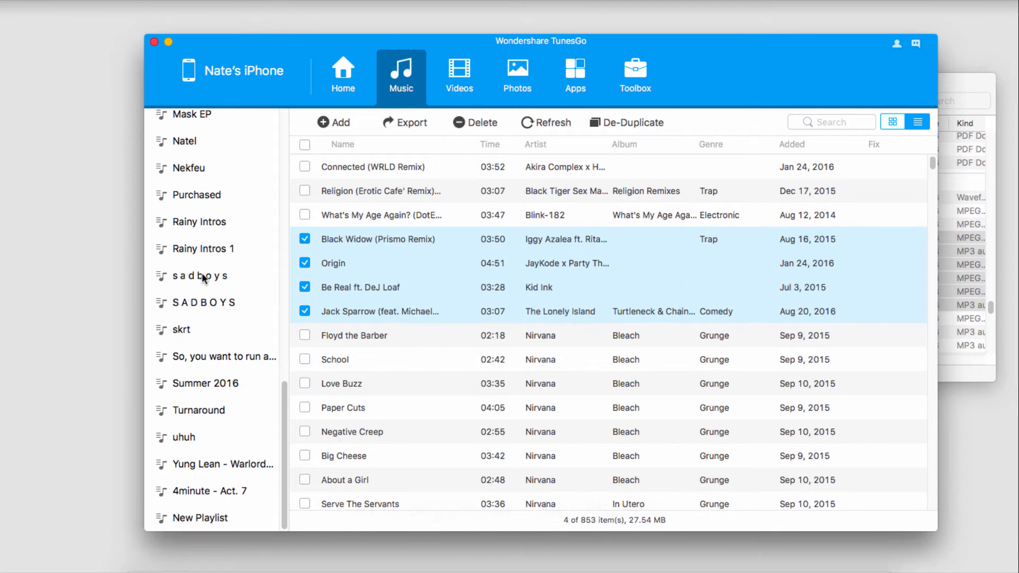
- Add the first four s a d b o y s songs to New Playlist, bringing it to 13 items
{"action": "left_click", "coordinate": [202, 274]}
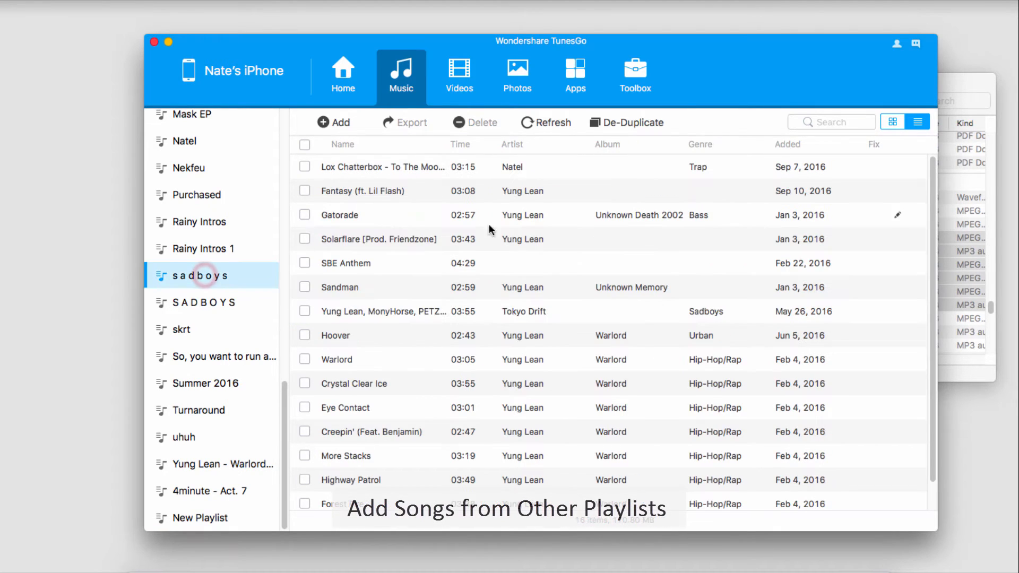
{"action": "left_click", "coordinate": [305, 166]}
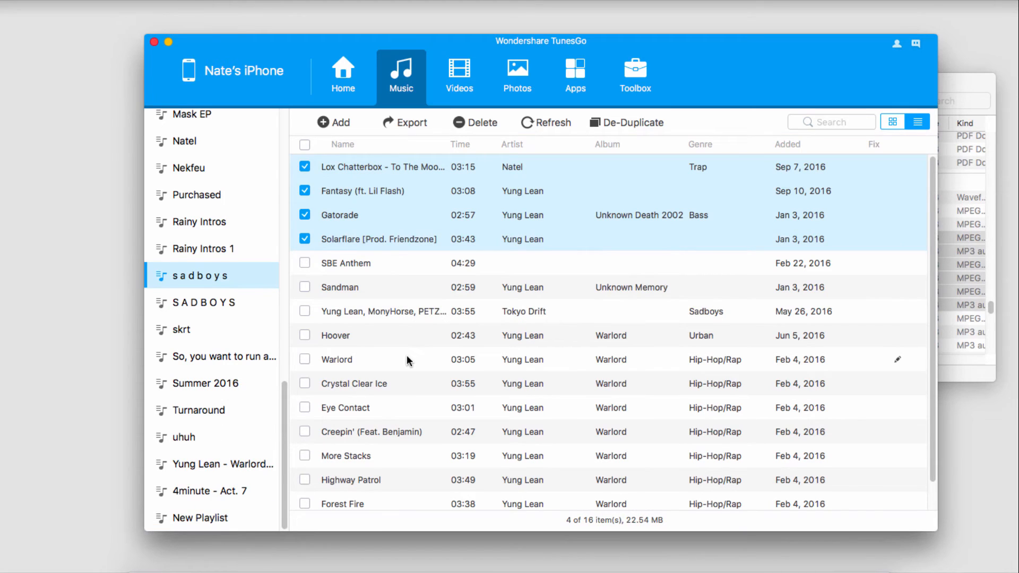
{"action": "mouse_move", "coordinate": [209, 525]}
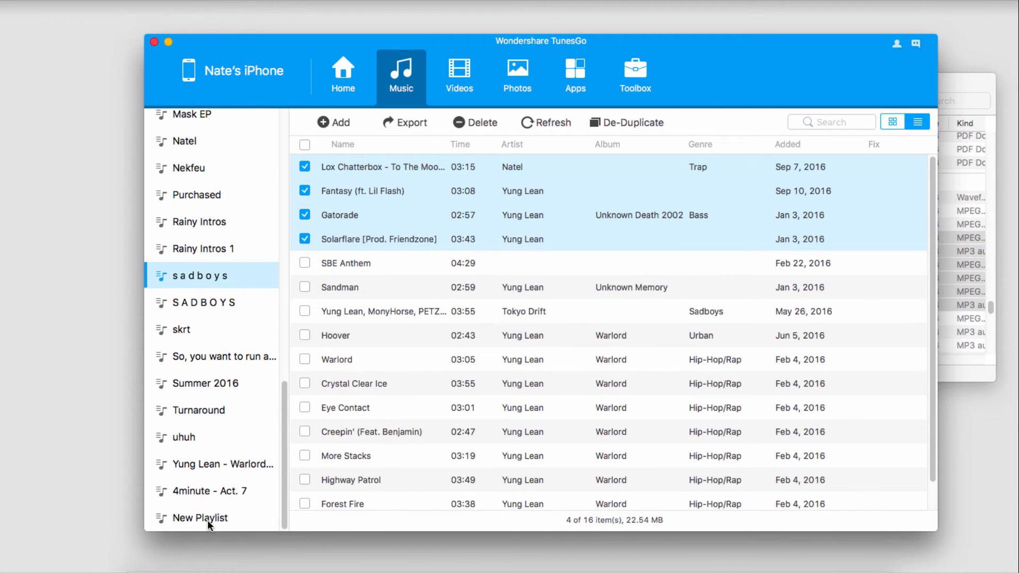
{"action": "left_click", "coordinate": [200, 518]}
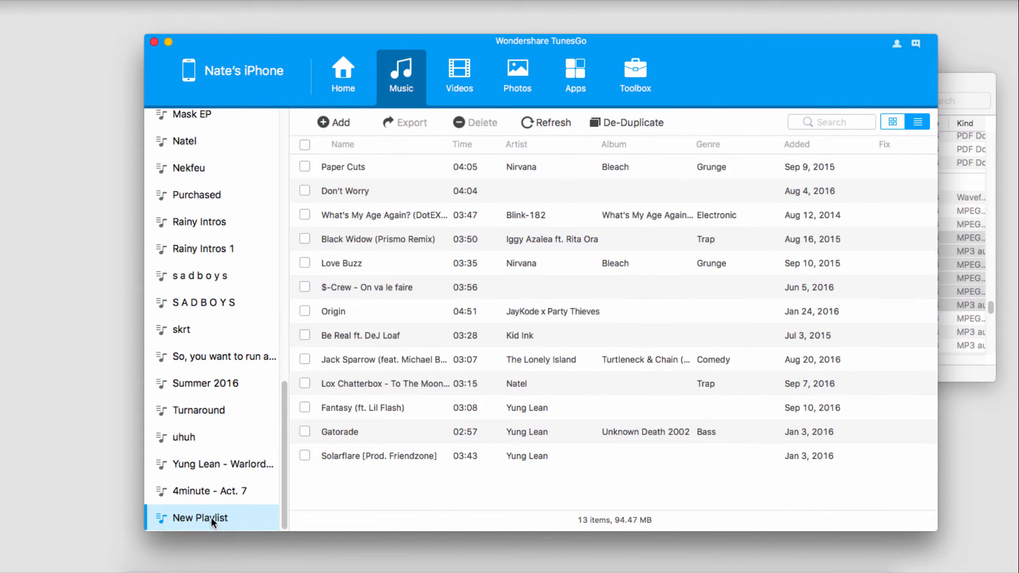
- Delete New Playlist from the iPhone, confirming while keeping its songs on the device
{"action": "right_click", "coordinate": [200, 518]}
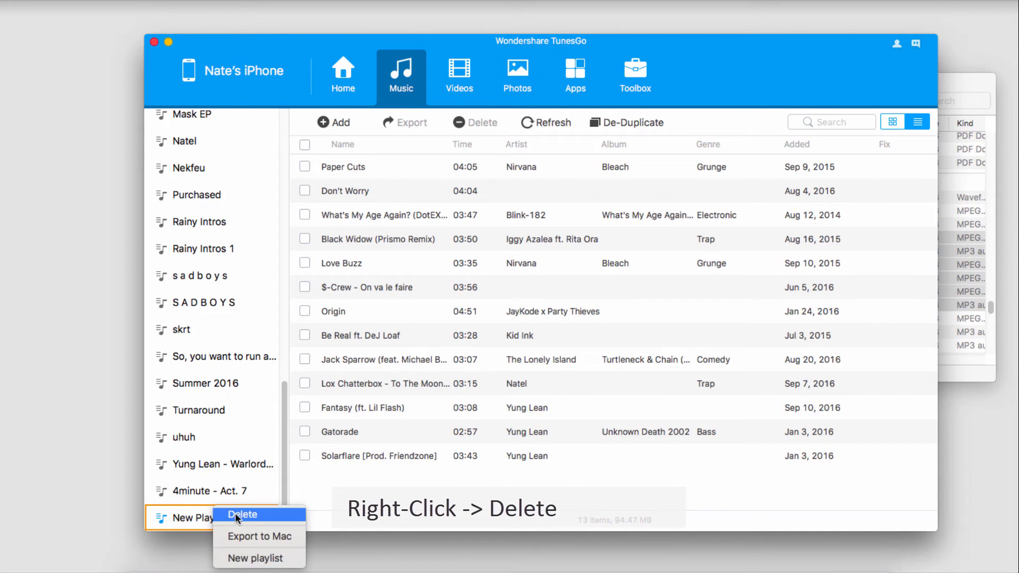
{"action": "left_click", "coordinate": [243, 514]}
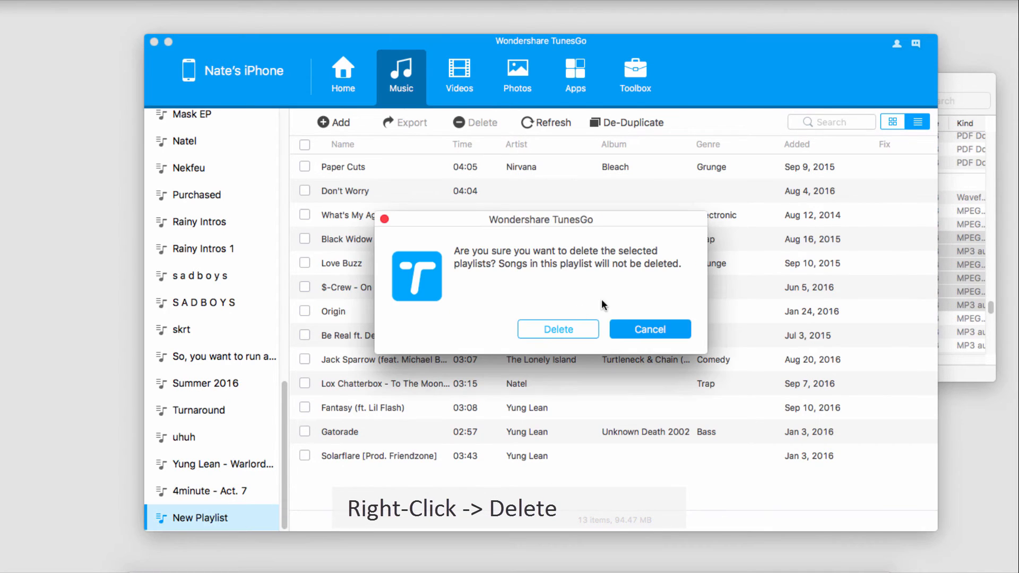
{"action": "mouse_move", "coordinate": [557, 328]}
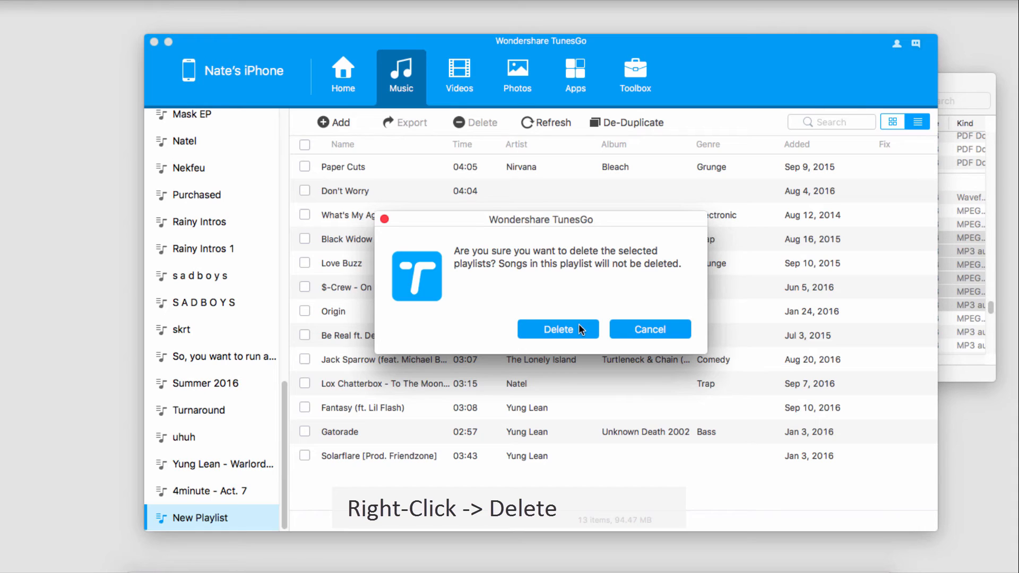
{"action": "left_click", "coordinate": [557, 329]}
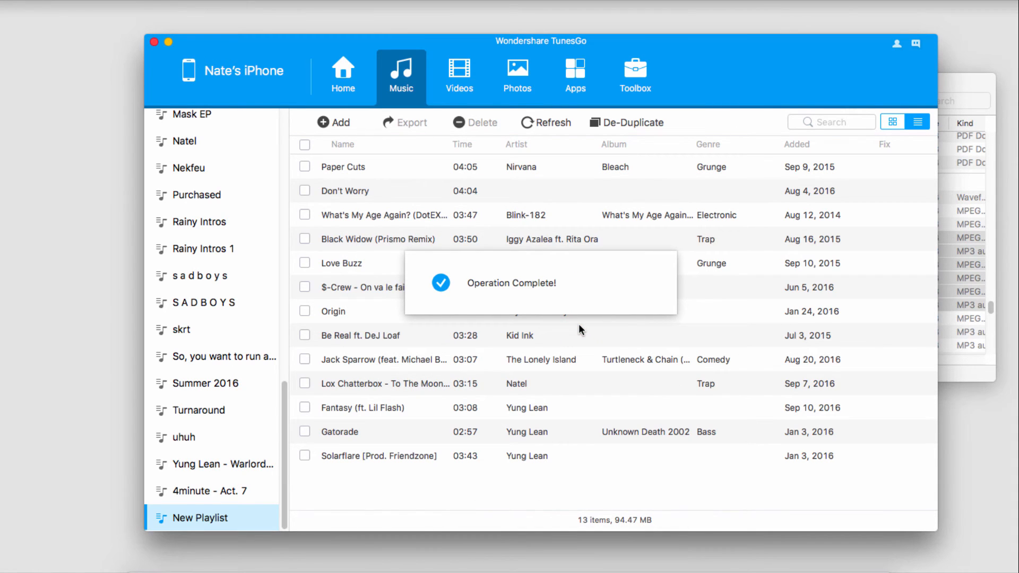
{"action": "left_click", "coordinate": [210, 516]}
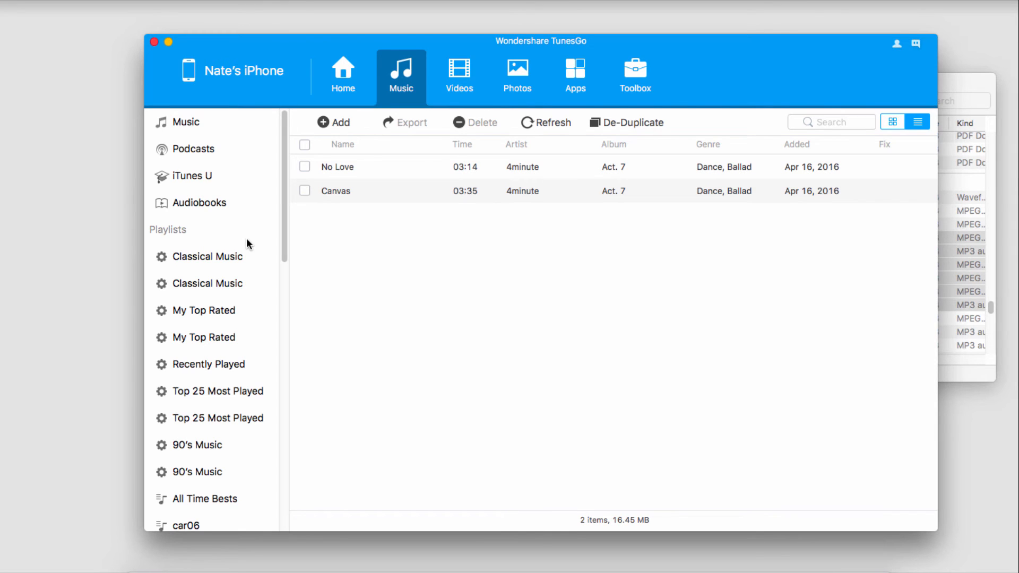
- Export the car06 playlist's eight songs to the Mac's Export Music folder
{"action": "left_click", "coordinate": [185, 413]}
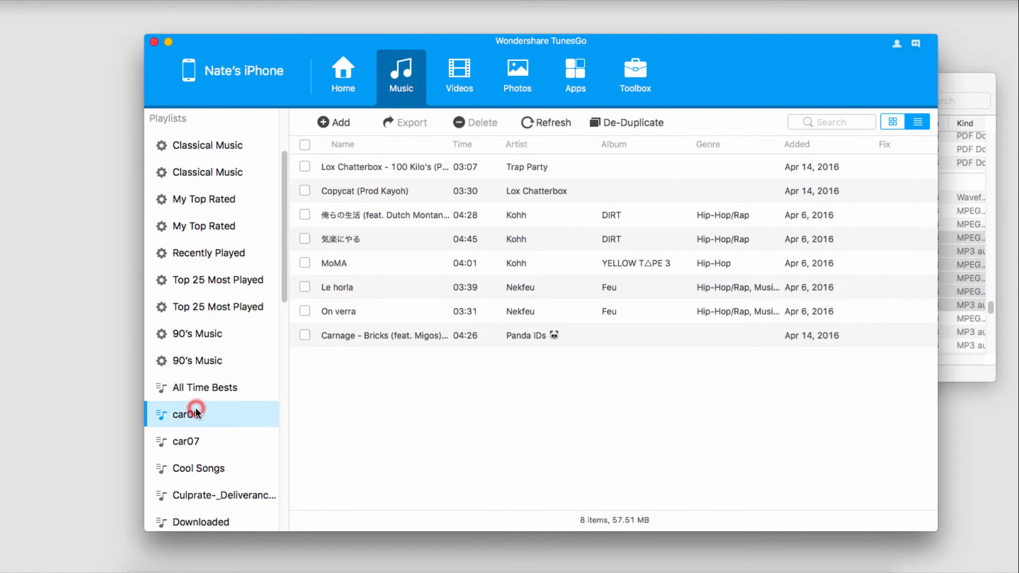
{"action": "right_click", "coordinate": [185, 414]}
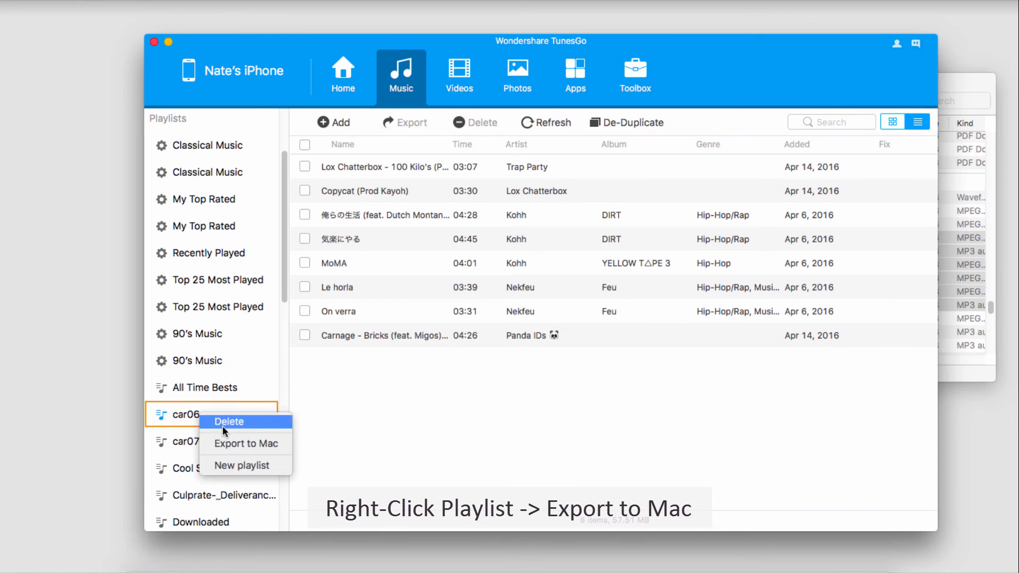
{"action": "mouse_move", "coordinate": [245, 444]}
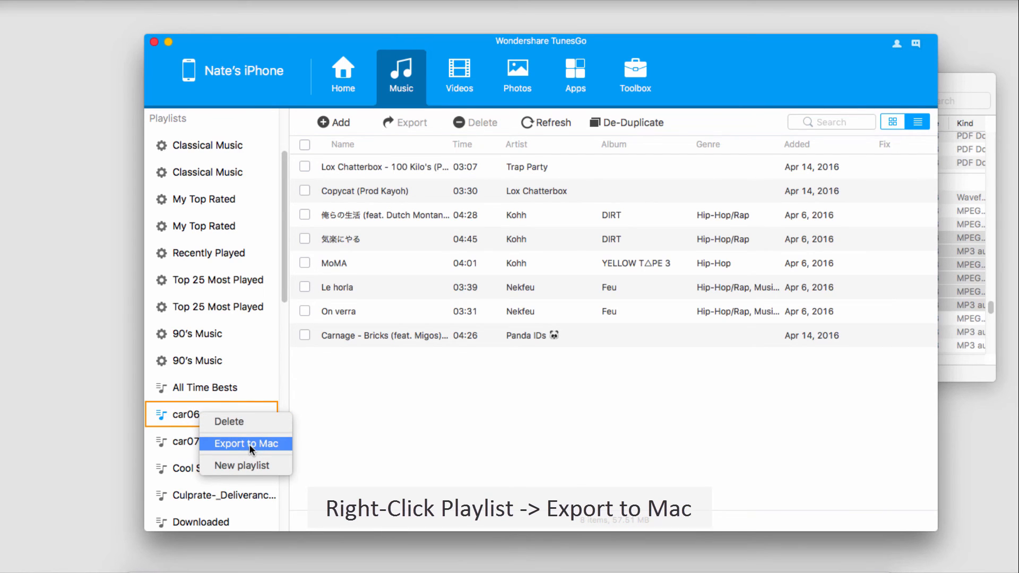
{"action": "left_click", "coordinate": [245, 443]}
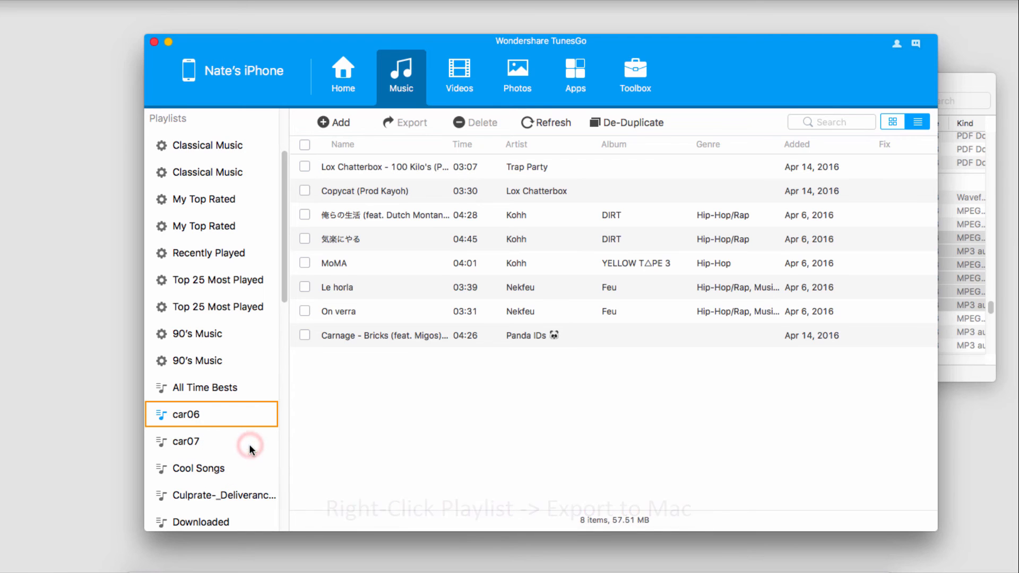
{"action": "right_click", "coordinate": [184, 414]}
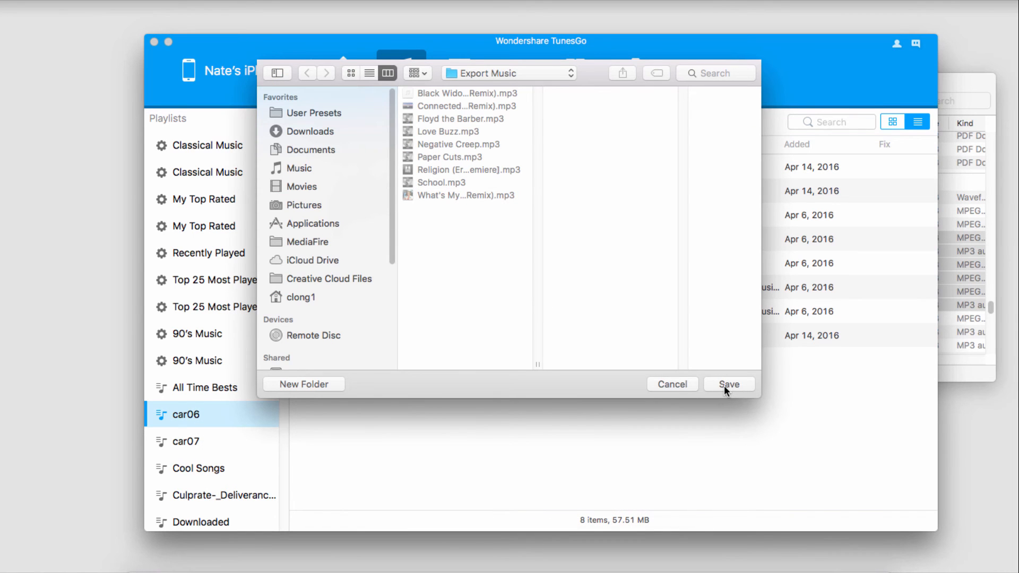
{"action": "left_click", "coordinate": [728, 384]}
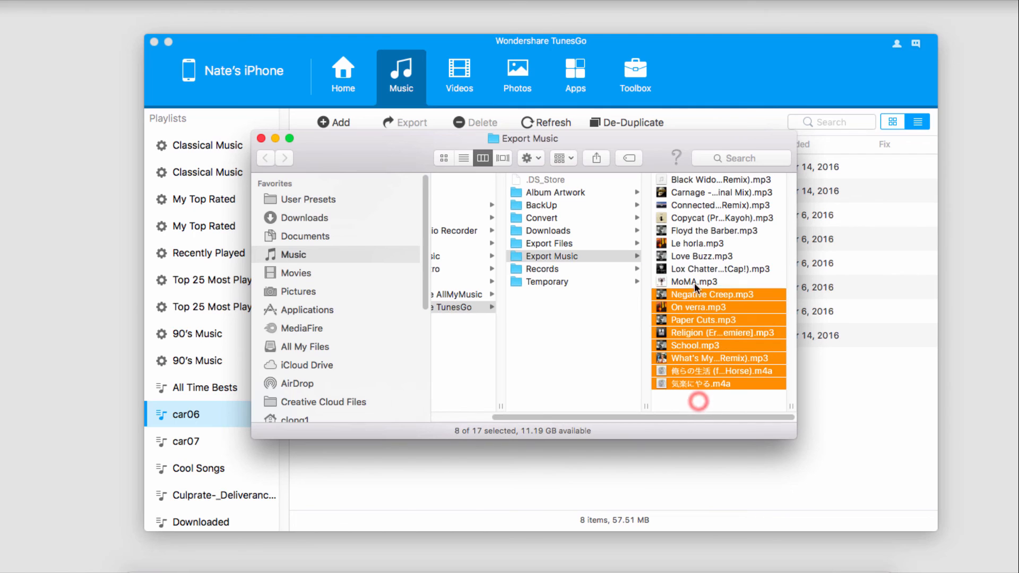
- Inspect the exported song 気楽にやる.m4a in Finder's Export Music folder
{"action": "left_click", "coordinate": [707, 383]}
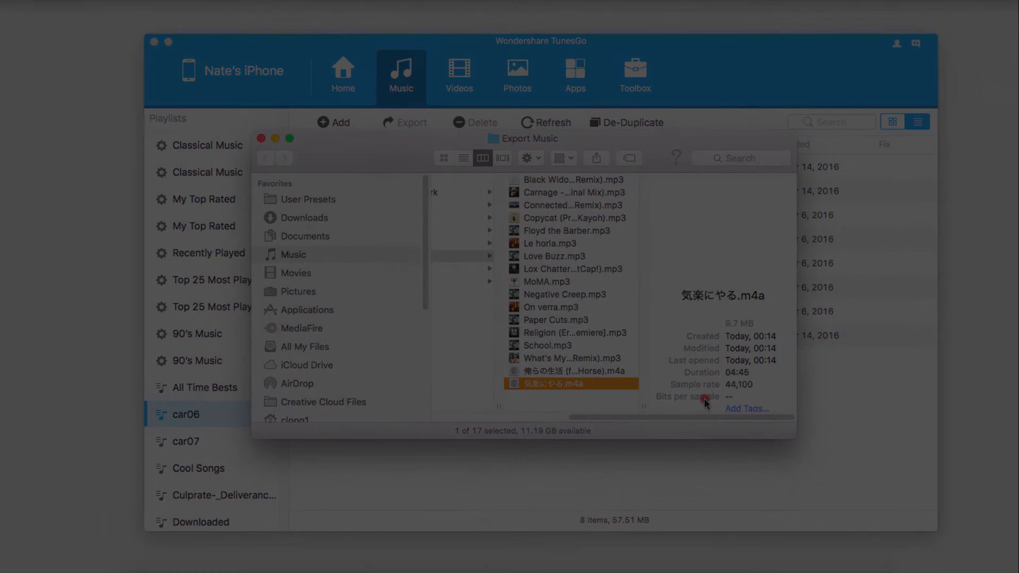